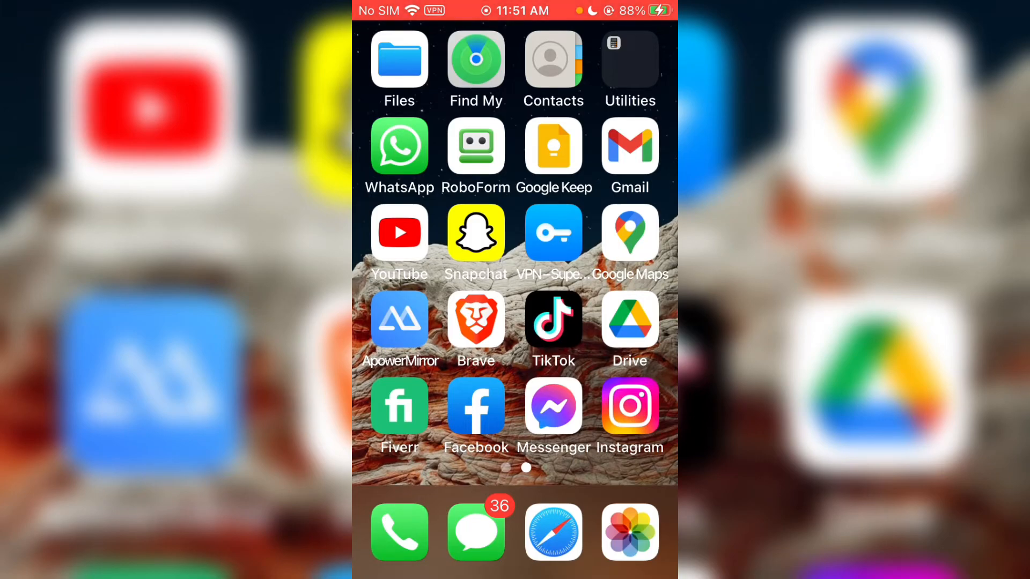
# Step: Launch TikTok from the iOS Home Screen
pyautogui.click(553, 322)
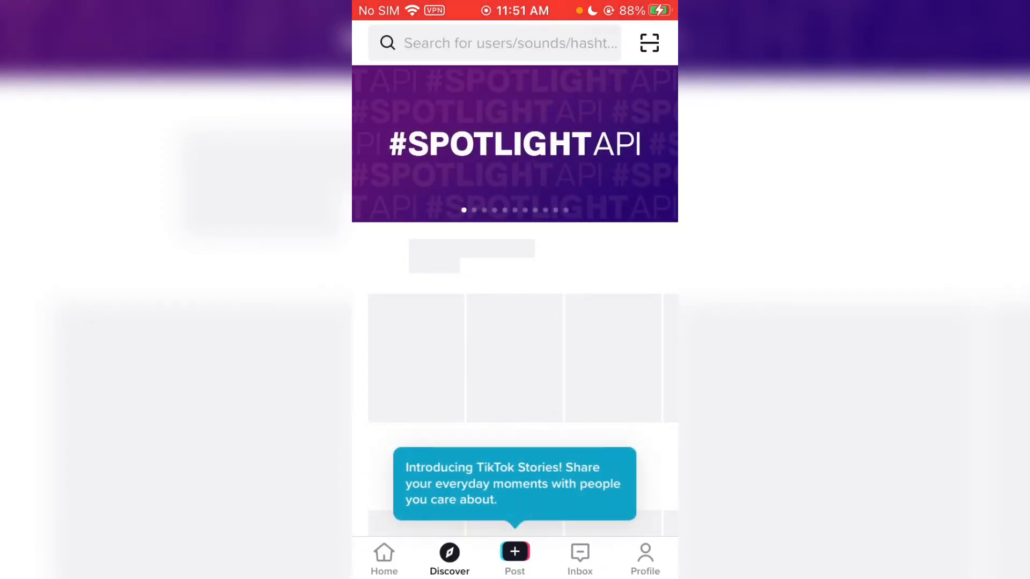
# Step: Search 'bling effect', filter to Hashtags, and land on the #blingeffect page with 421.6M views
pyautogui.click(496, 43)
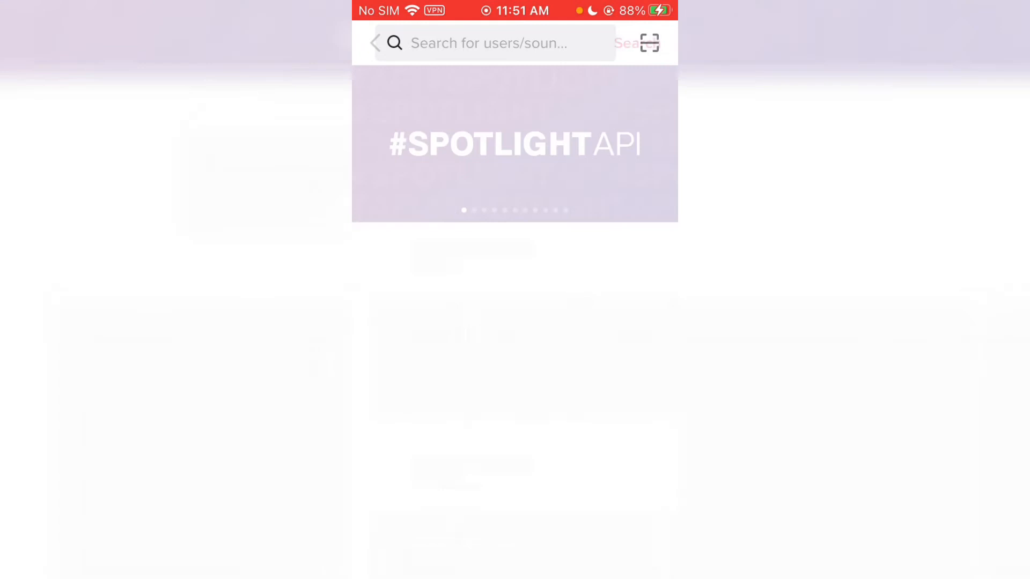
pyautogui.click(489, 43)
pyautogui.write('Bling')
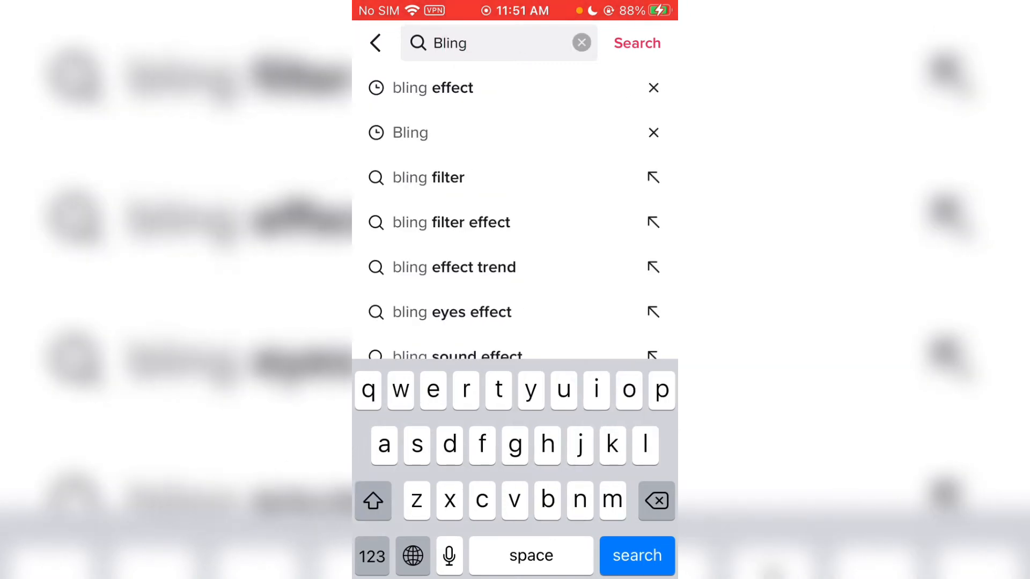
pyautogui.click(434, 87)
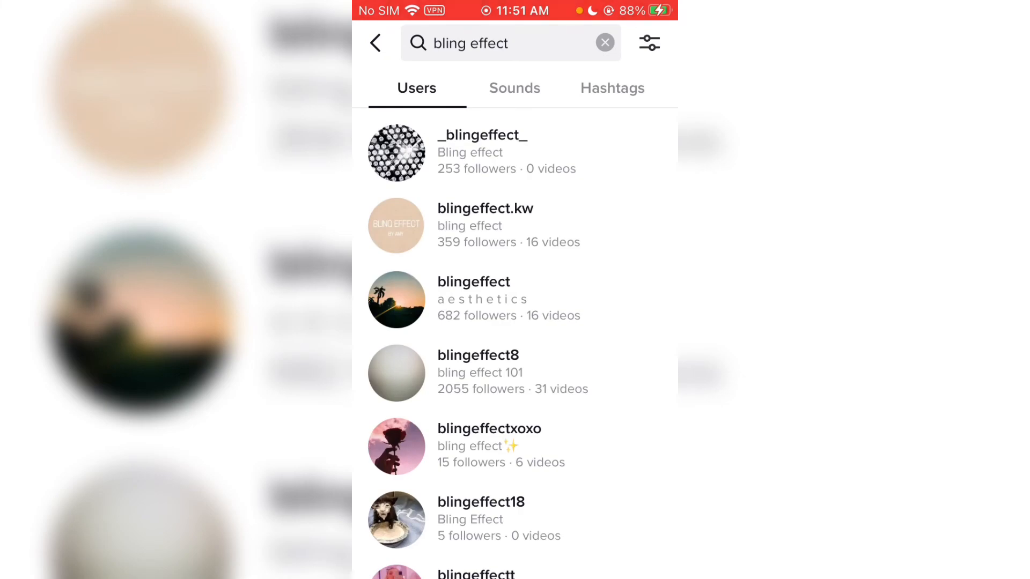
pyautogui.click(612, 88)
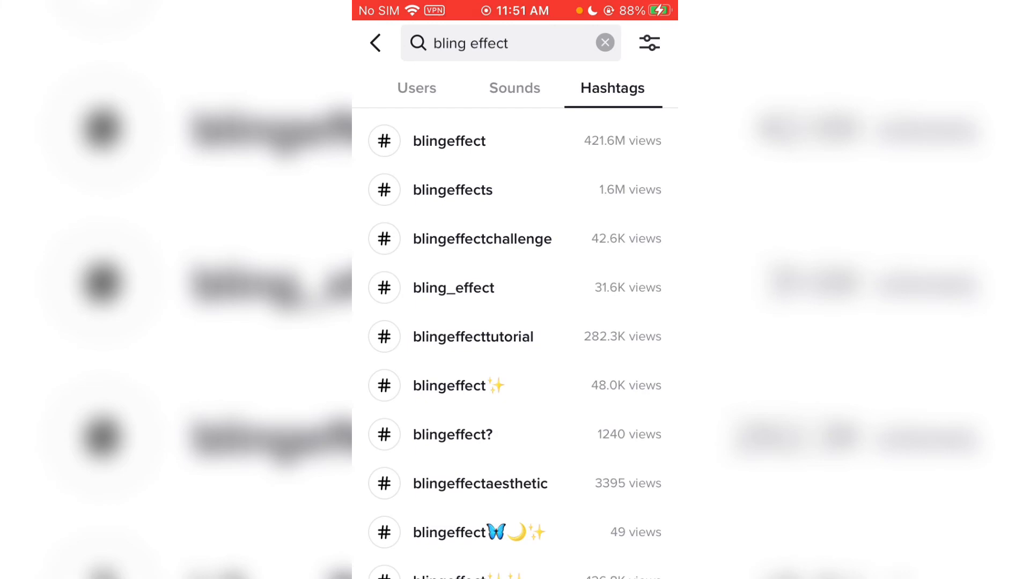
pyautogui.click(449, 141)
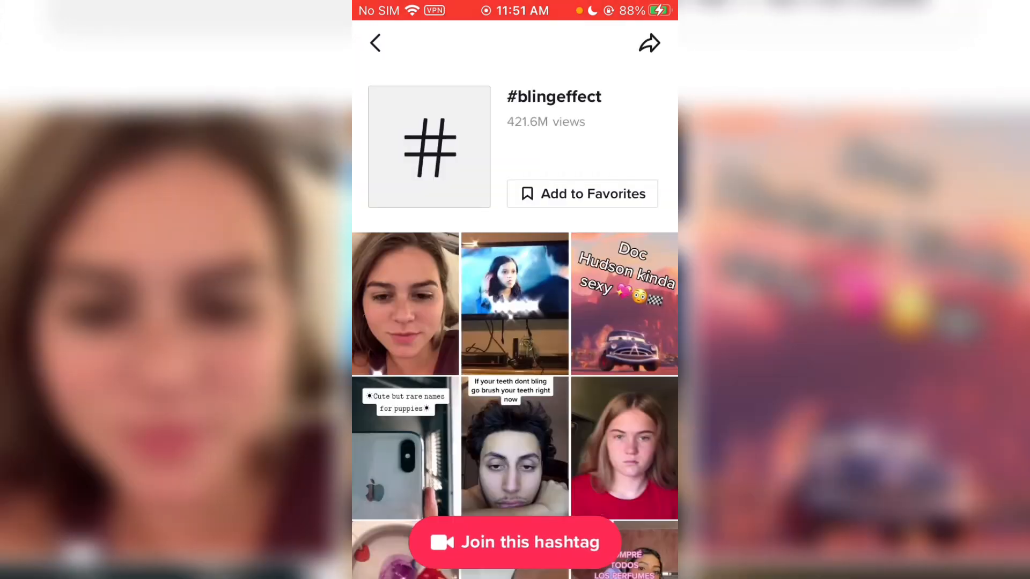
pyautogui.scroll(-3)
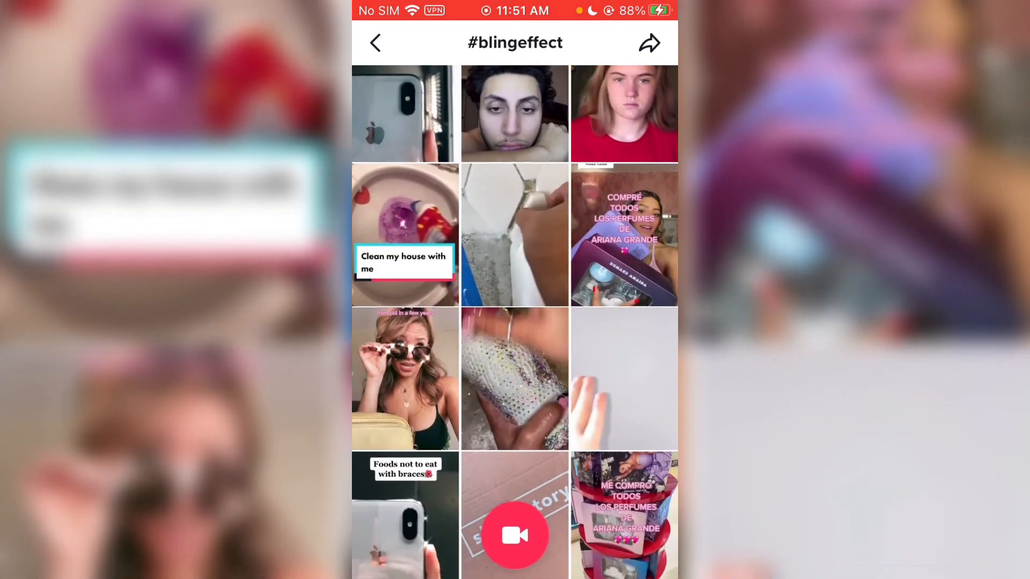
pyautogui.scroll(-3)
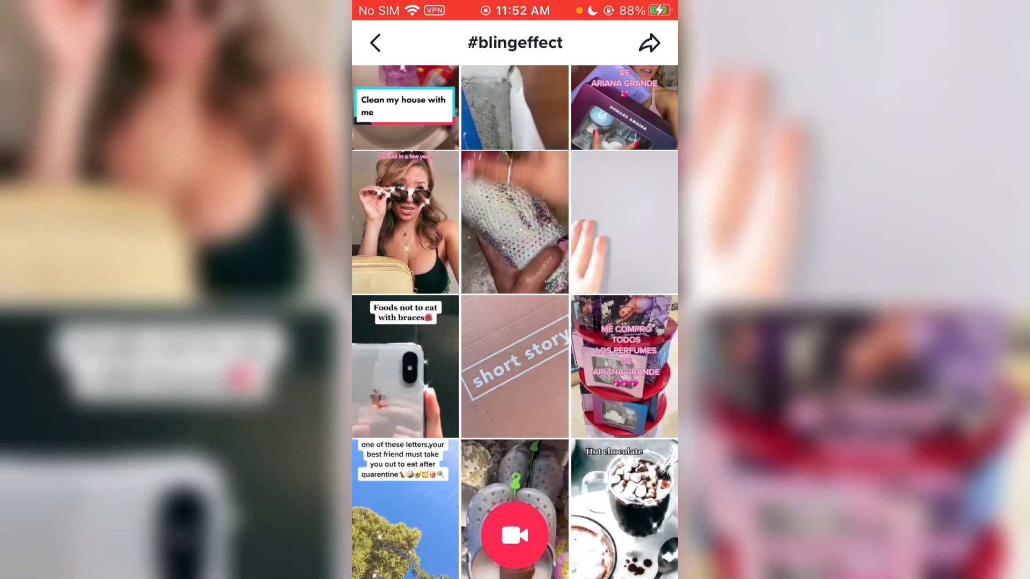
pyautogui.scroll(-3)
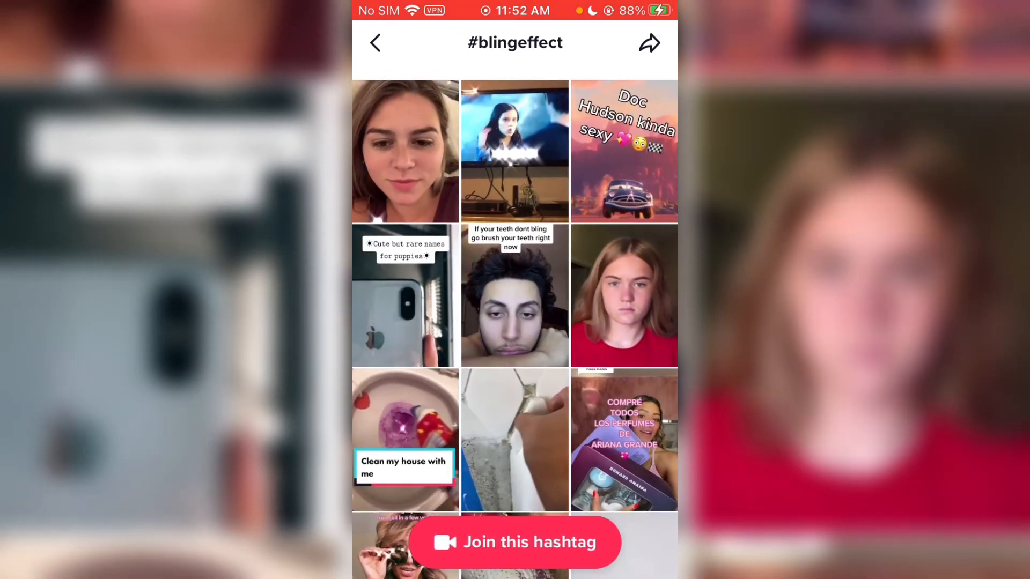